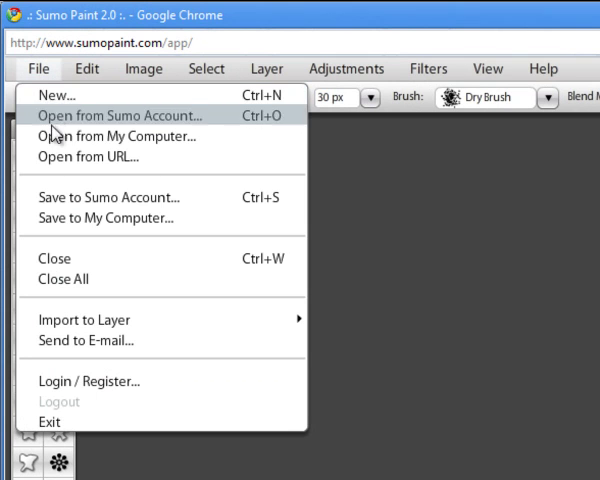
{"action": "mouse_move", "coordinate": [118, 135]}
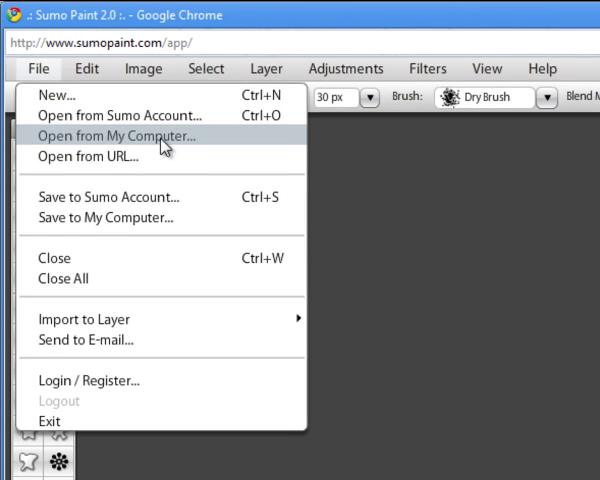
Step: Open the Commercial Air Conditioners photo from the computer and enlarge its window
{"action": "left_click", "coordinate": [118, 135]}
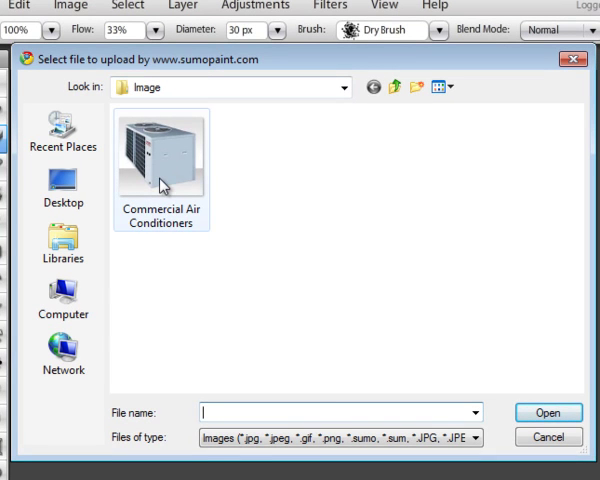
{"action": "left_click", "coordinate": [161, 155]}
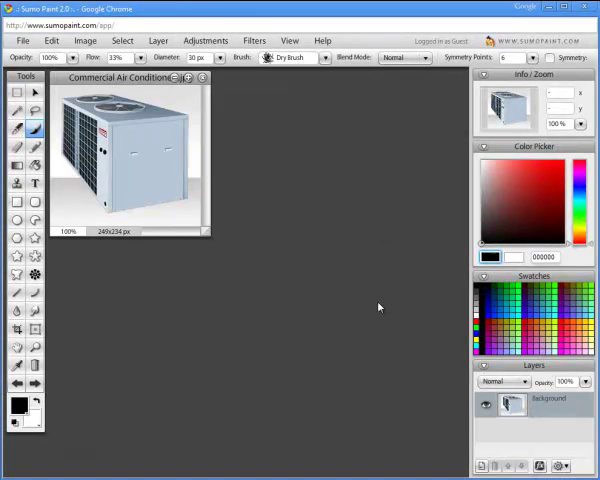
{"action": "left_click_drag", "start_coordinate": [207, 240], "coordinate": [343, 345]}
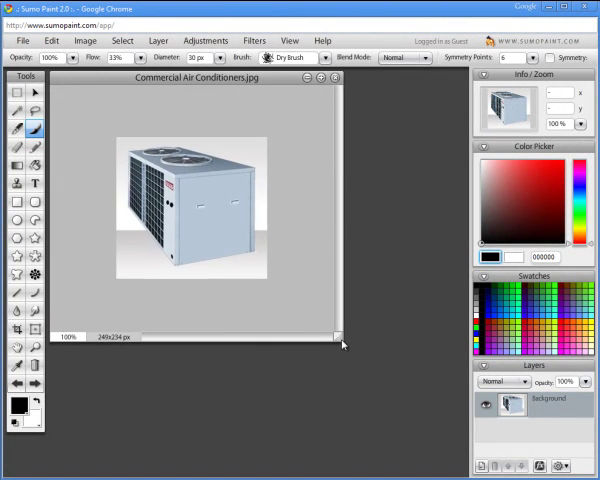
{"action": "left_click_drag", "start_coordinate": [193, 76], "coordinate": [205, 86]}
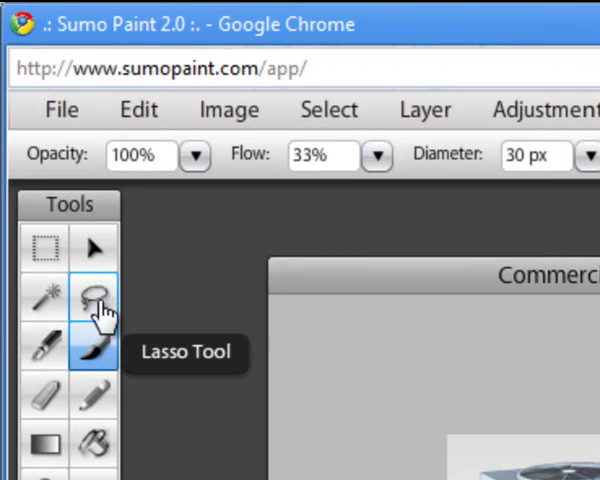
Step: Activate the Lasso Tool and zoom in on the air conditioner photo
{"action": "left_click", "coordinate": [93, 298]}
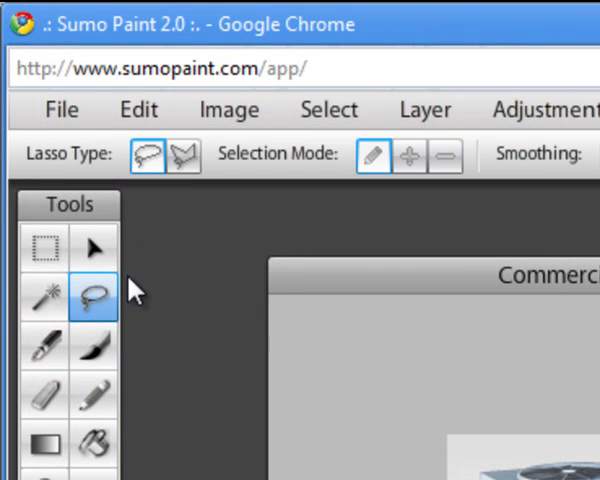
{"action": "mouse_move", "coordinate": [183, 156]}
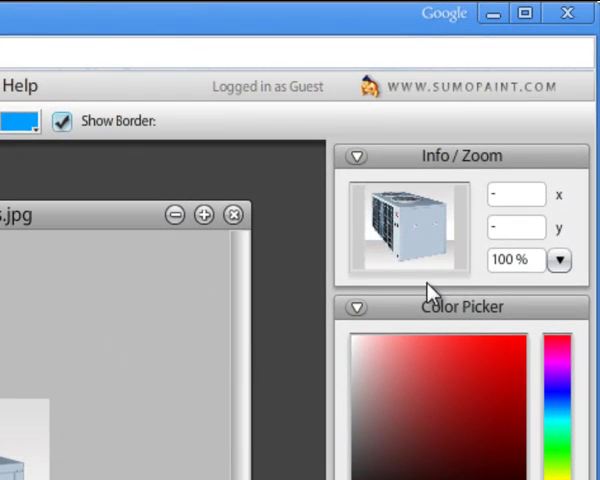
{"action": "left_click", "coordinate": [558, 260]}
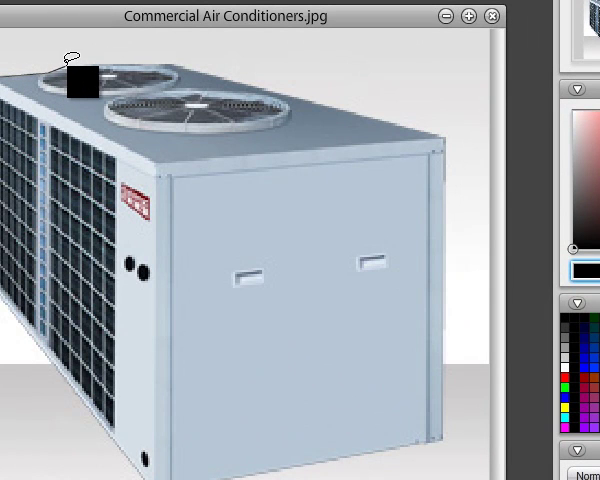
Step: Trace a lasso outline along the air conditioner unit's top edges
{"action": "left_click_drag", "start_coordinate": [82, 83], "coordinate": [128, 78]}
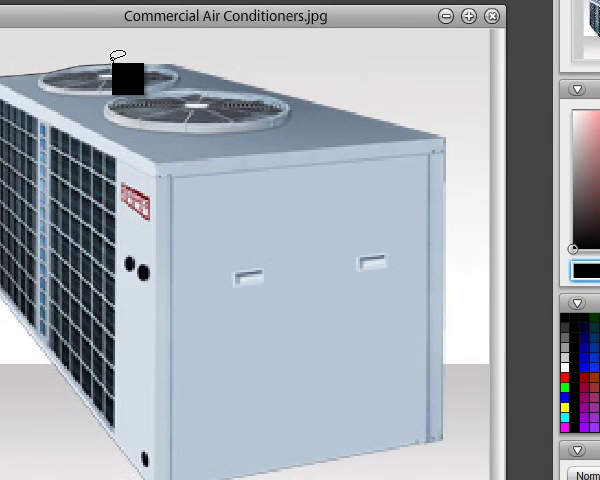
{"action": "left_click_drag", "start_coordinate": [125, 80], "coordinate": [160, 85]}
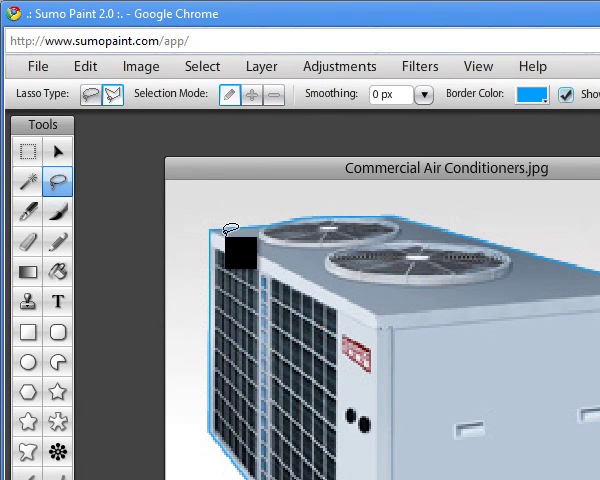
{"action": "left_click", "coordinate": [202, 66]}
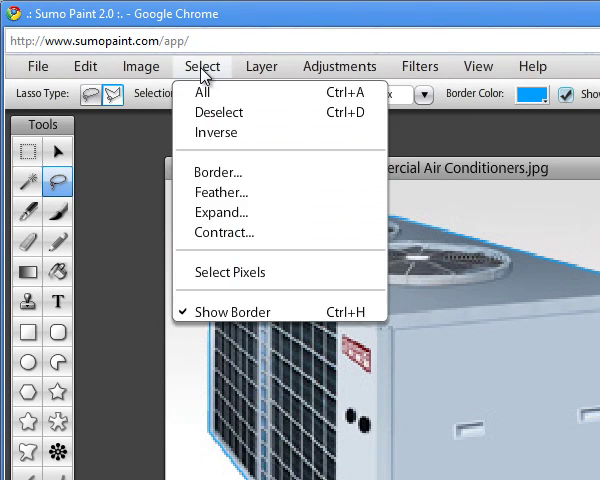
Step: Apply Select > Inverse so the background around the unit is selected
{"action": "left_click", "coordinate": [204, 91]}
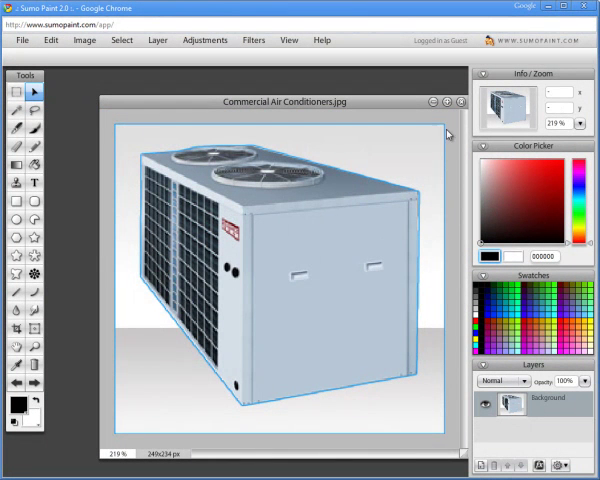
{"action": "mouse_move", "coordinate": [97, 158]}
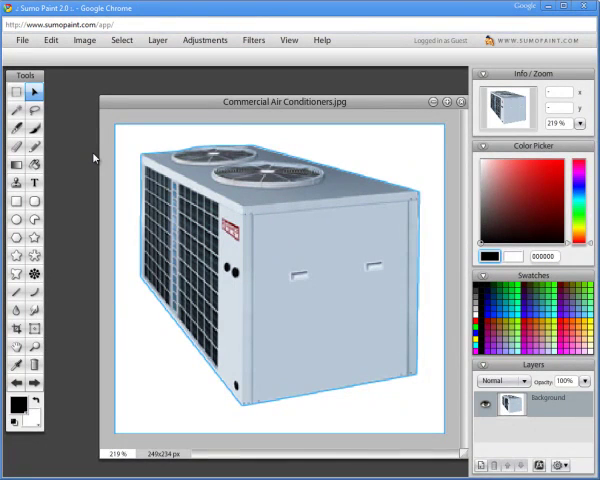
{"action": "mouse_move", "coordinate": [61, 79]}
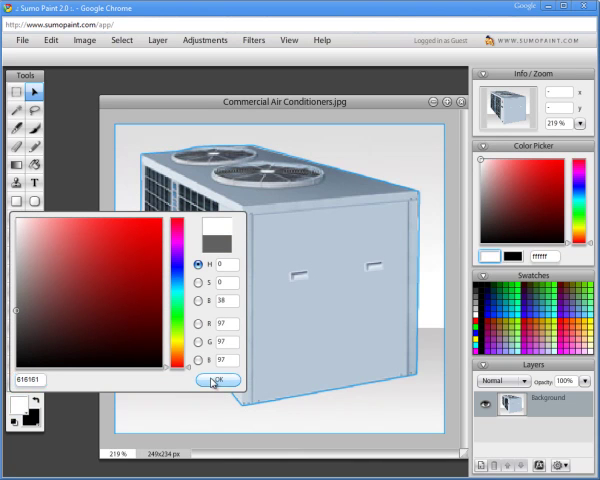
Step: Confirm dark grey 616161 as the foreground colour
{"action": "left_click", "coordinate": [215, 380]}
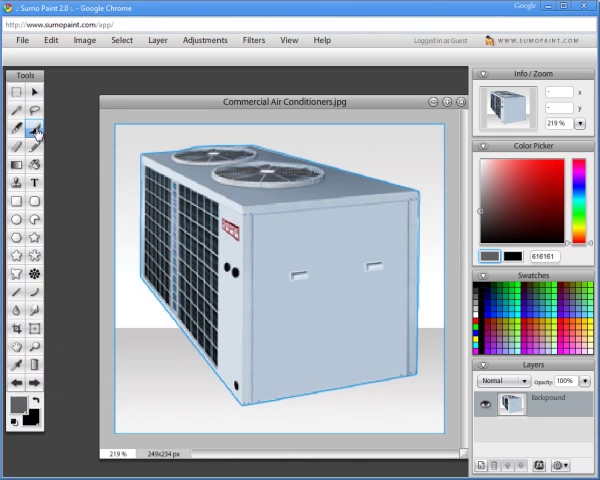
Step: Activate the Brush tool and show the brush shape choices
{"action": "left_click", "coordinate": [16, 127]}
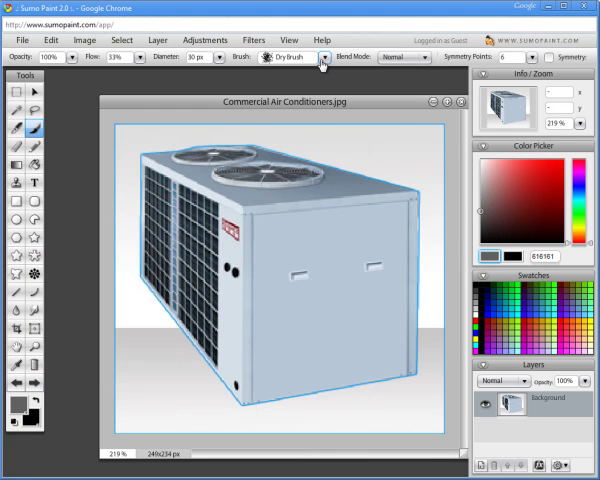
{"action": "left_click", "coordinate": [323, 57]}
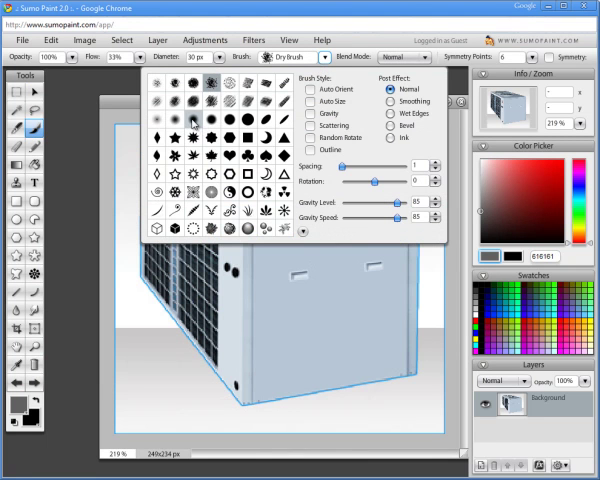